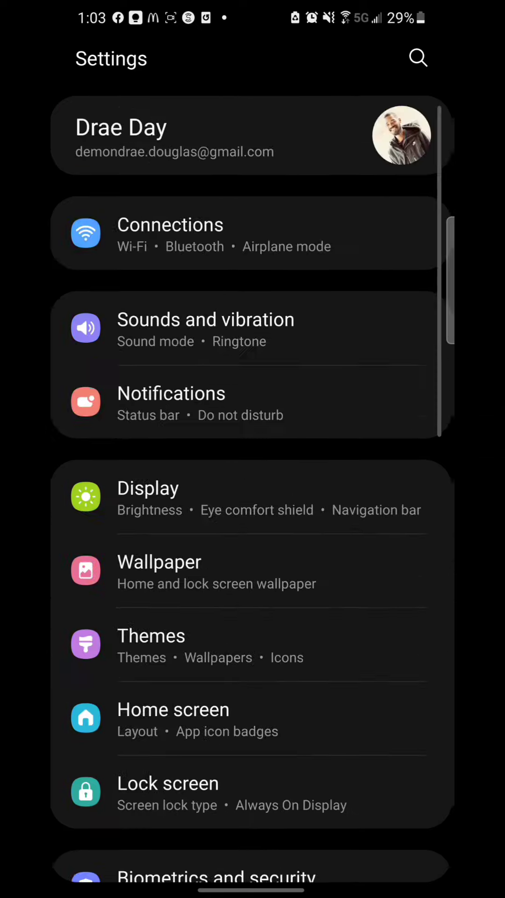
Scroll the Settings list and open Software update, showing G998USQU4AUGE already applied
{"action": "scroll", "scroll_direction": "down", "scroll_amount": 3}
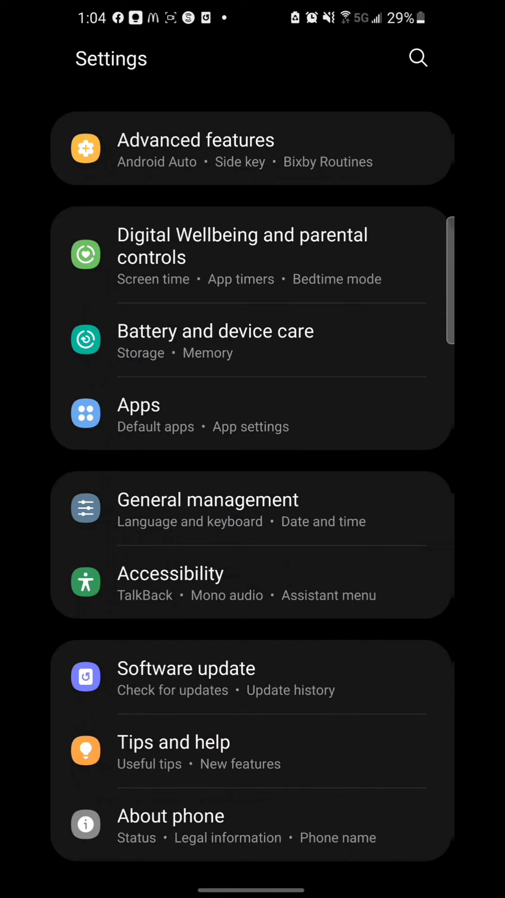
{"action": "left_click", "coordinate": [186, 668]}
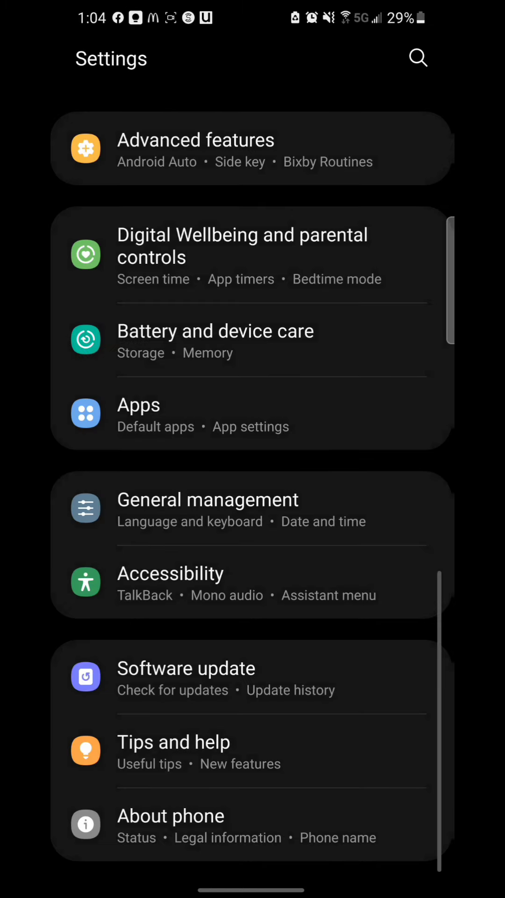
{"action": "left_click", "coordinate": [186, 668]}
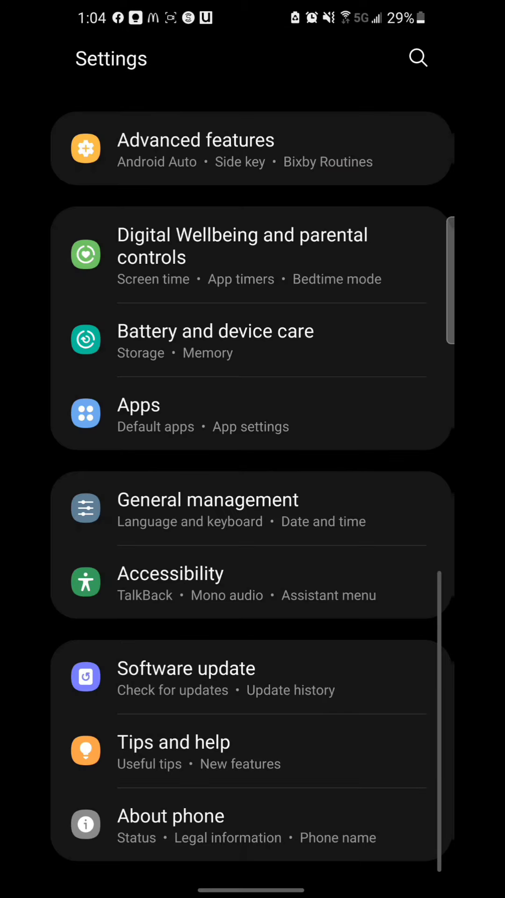
{"action": "left_click", "coordinate": [185, 668]}
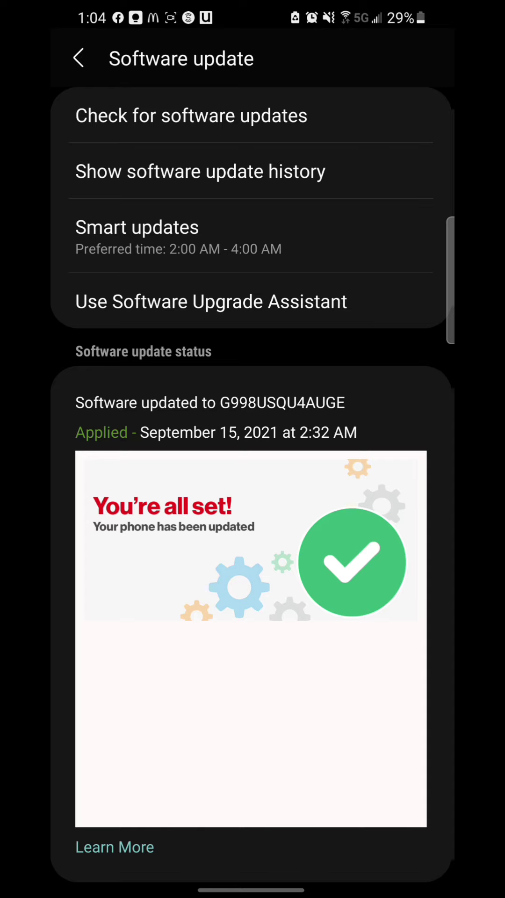
Check for software updates, finding System Update 8 available
{"action": "left_click", "coordinate": [191, 115]}
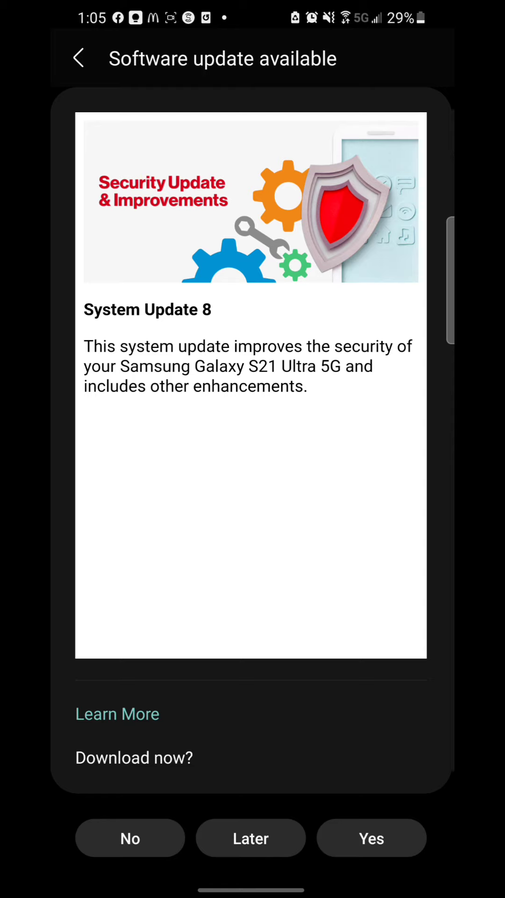
Accept the System Update 8 download, then dismiss the low-battery refusal
{"action": "left_click", "coordinate": [371, 838]}
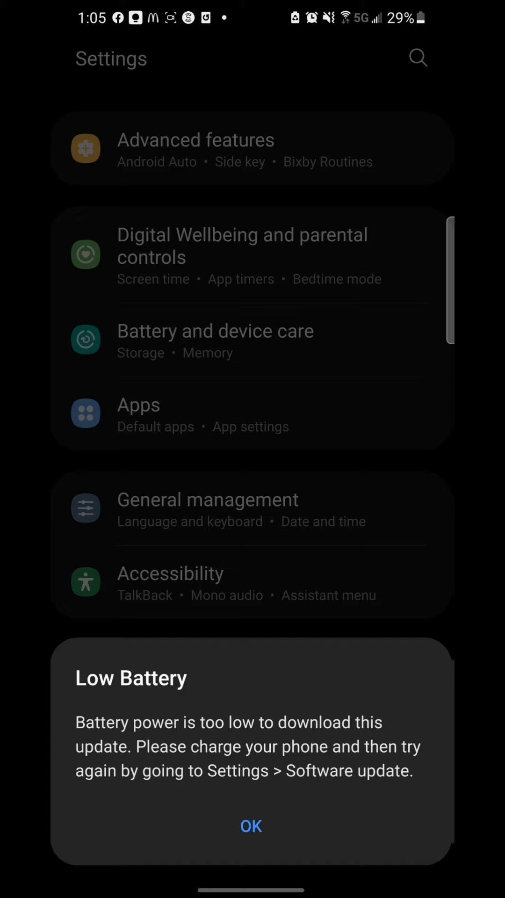
{"action": "left_click", "coordinate": [251, 826]}
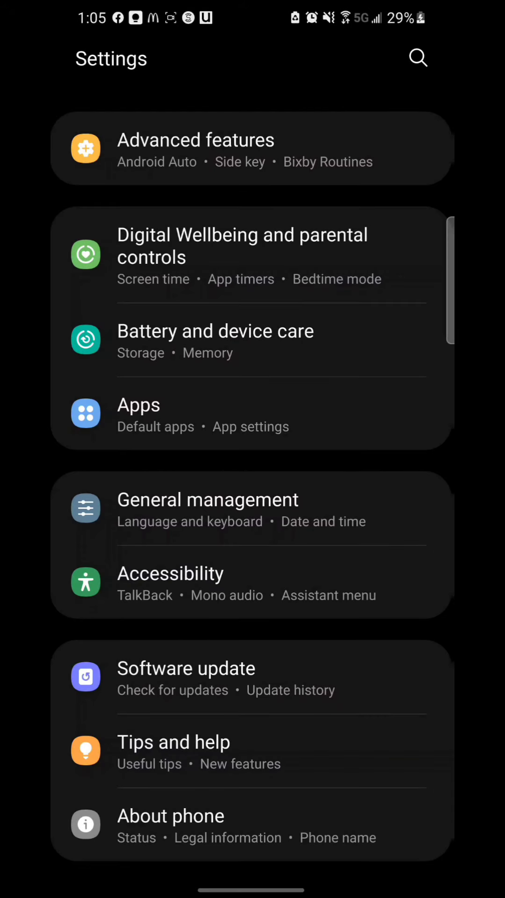
{"action": "left_click", "coordinate": [186, 678]}
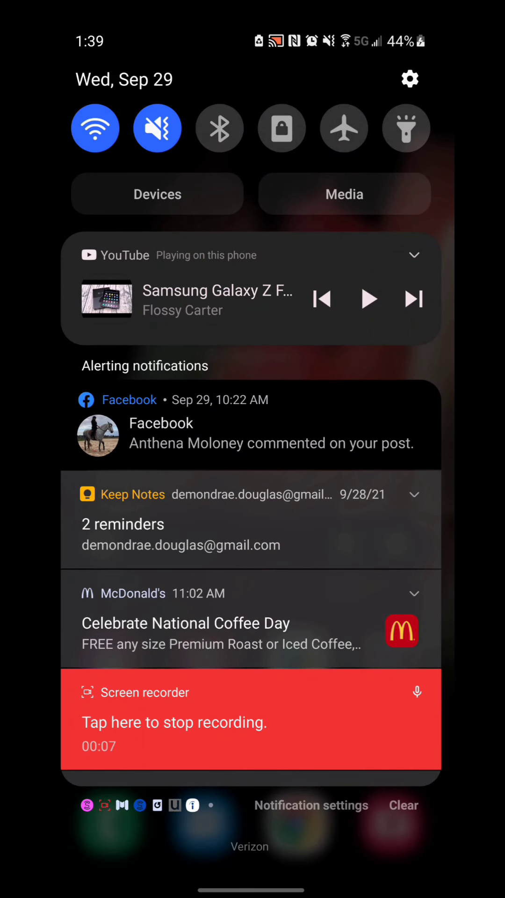
Return to Software update and install System Update 8 now
{"action": "left_click", "coordinate": [410, 79]}
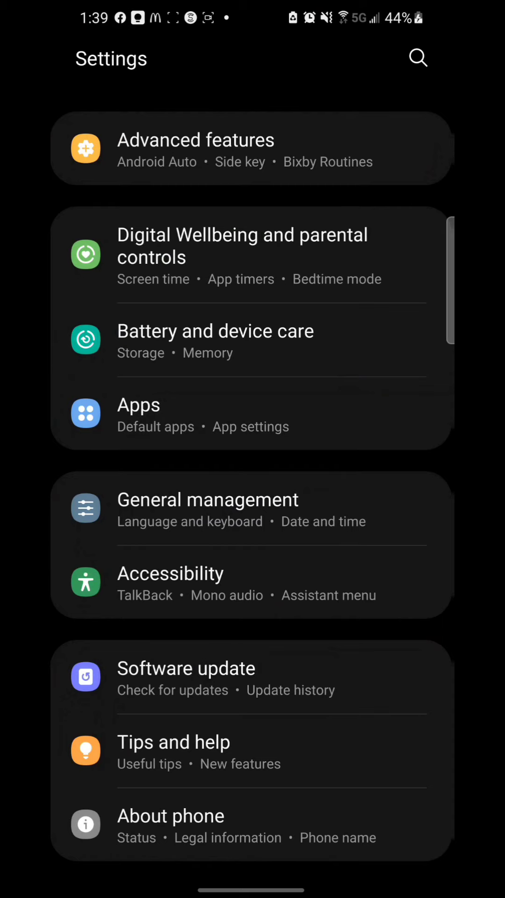
{"action": "left_click", "coordinate": [186, 678]}
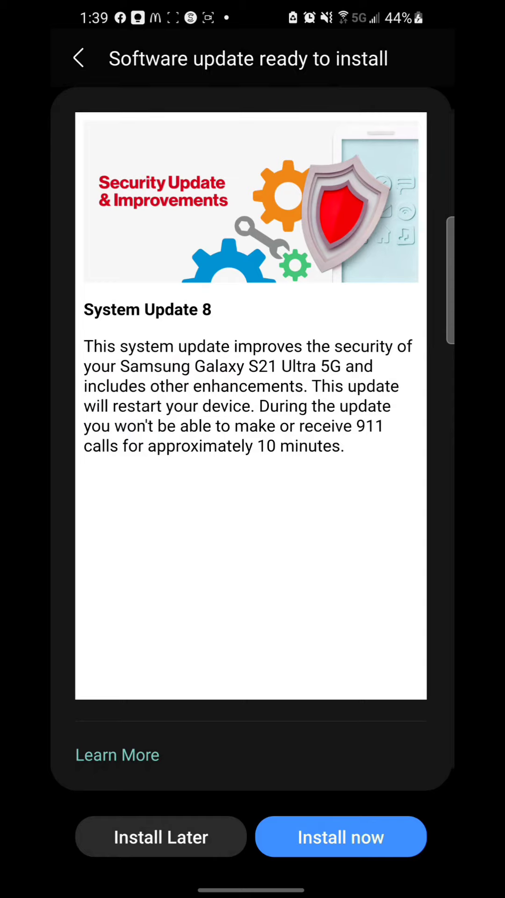
{"action": "left_click", "coordinate": [340, 836]}
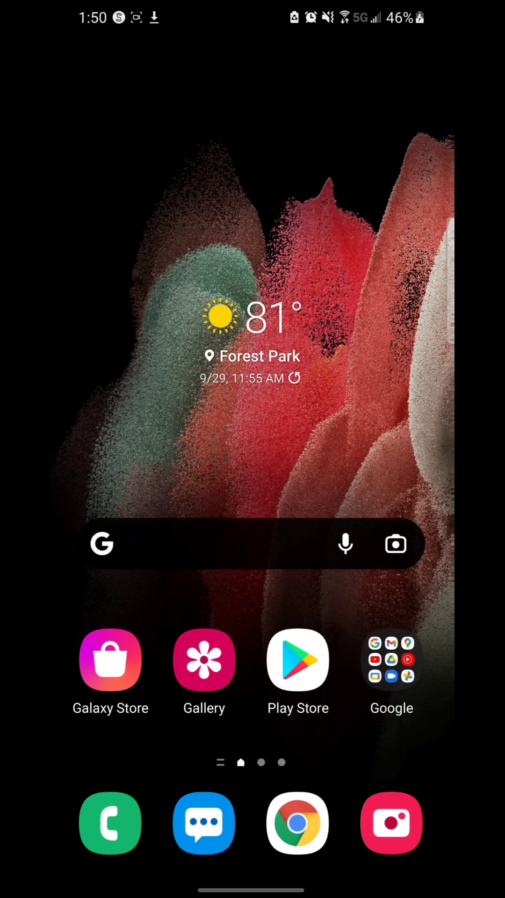
Open the app drawer and swipe through its pages
{"action": "scroll", "scroll_direction": "up", "scroll_amount": 3}
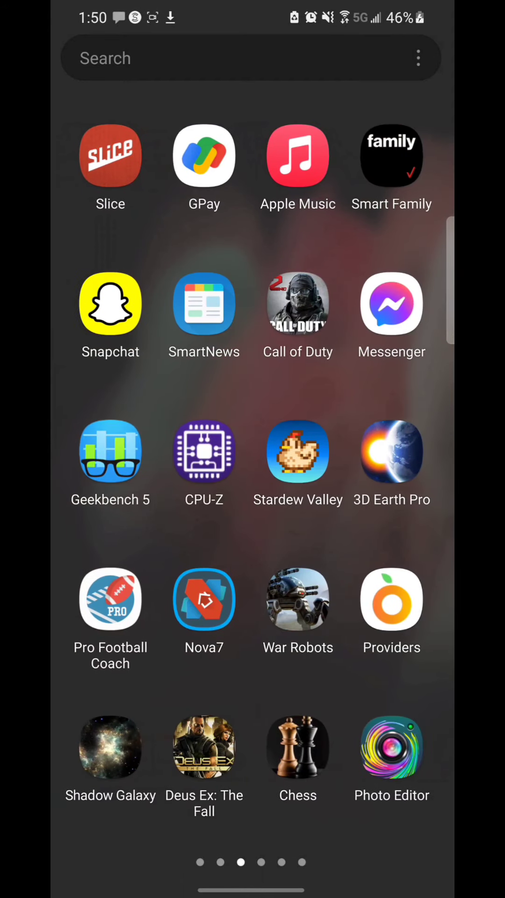
{"action": "scroll", "scroll_direction": "left", "scroll_amount": 3}
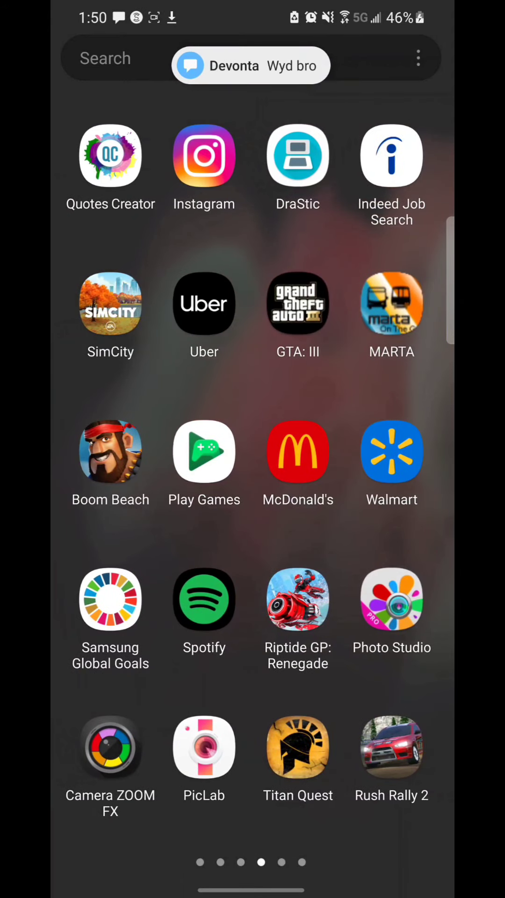
{"action": "scroll", "scroll_direction": "left", "scroll_amount": 3}
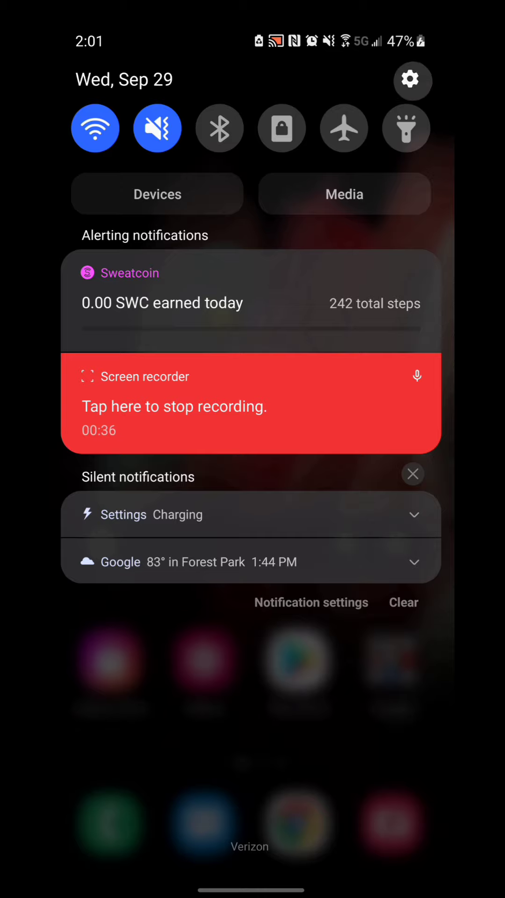
Browse About phone in Settings, then go back and open Software update
{"action": "left_click", "coordinate": [411, 80]}
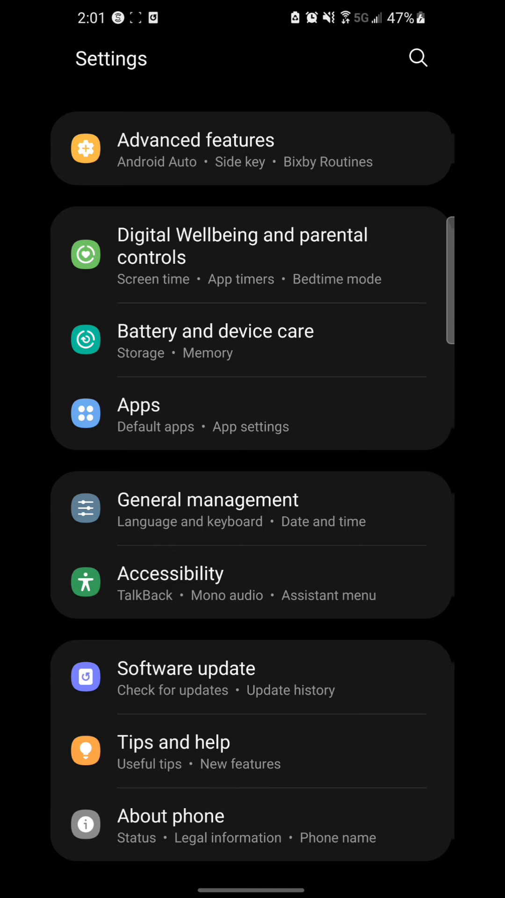
{"action": "left_click", "coordinate": [170, 816]}
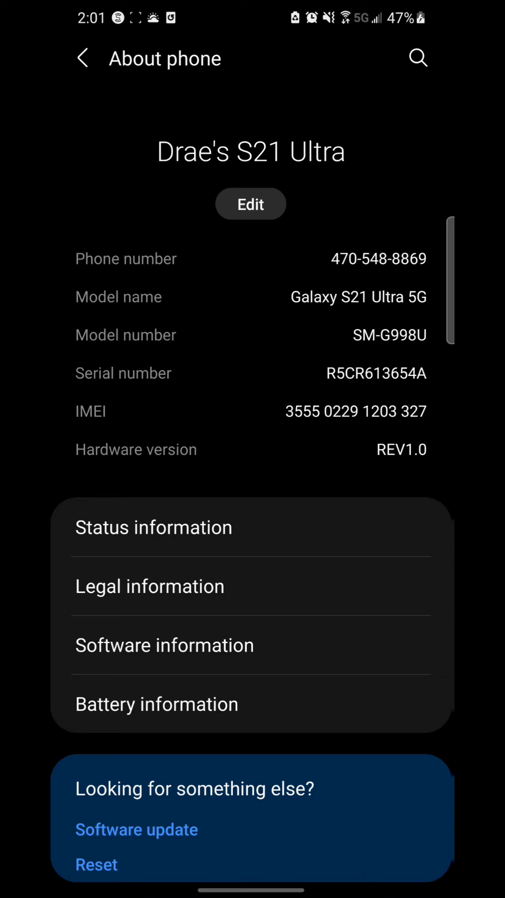
{"action": "scroll", "scroll_direction": "down", "scroll_amount": 3}
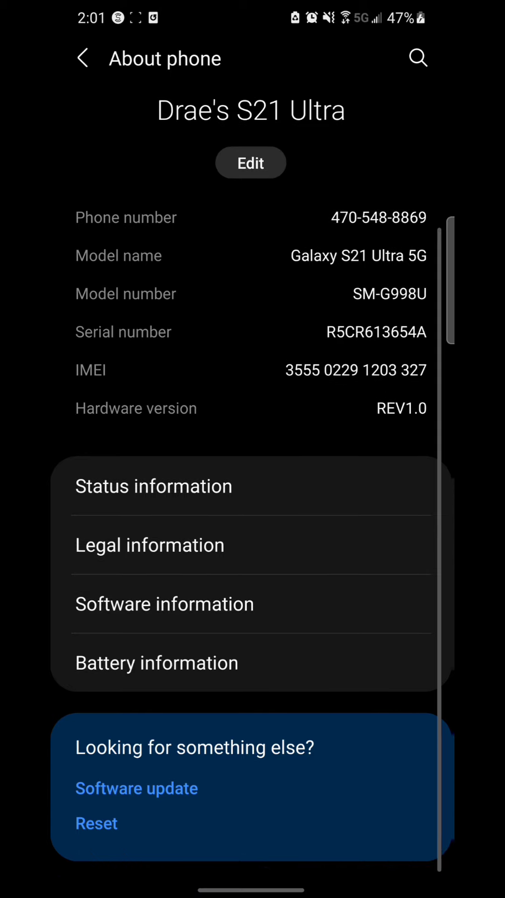
{"action": "left_click", "coordinate": [83, 58]}
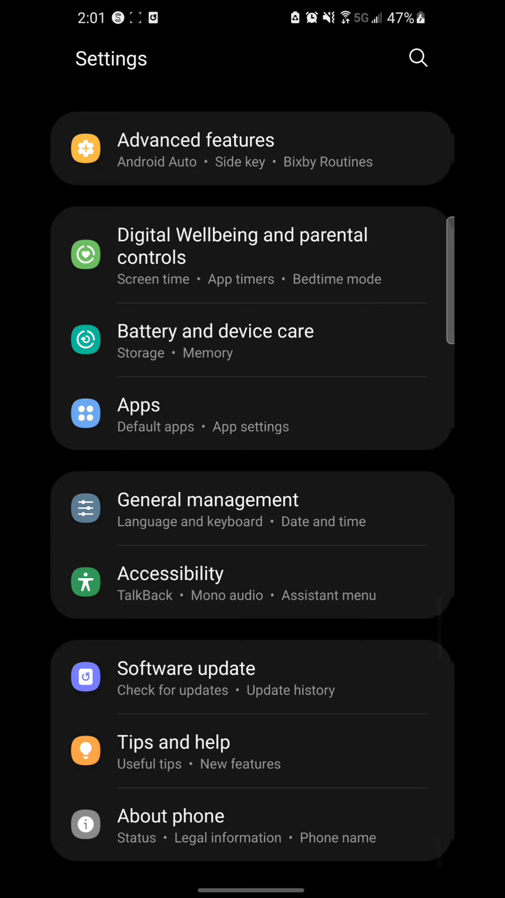
{"action": "left_click", "coordinate": [186, 668]}
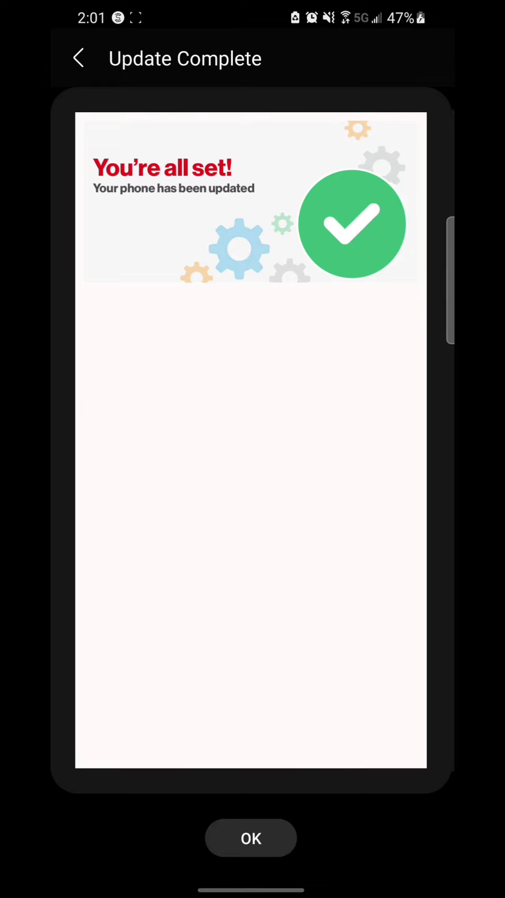
Acknowledge Update Complete and reopen Software update showing G998USQS4AUIG
{"action": "left_click", "coordinate": [250, 837]}
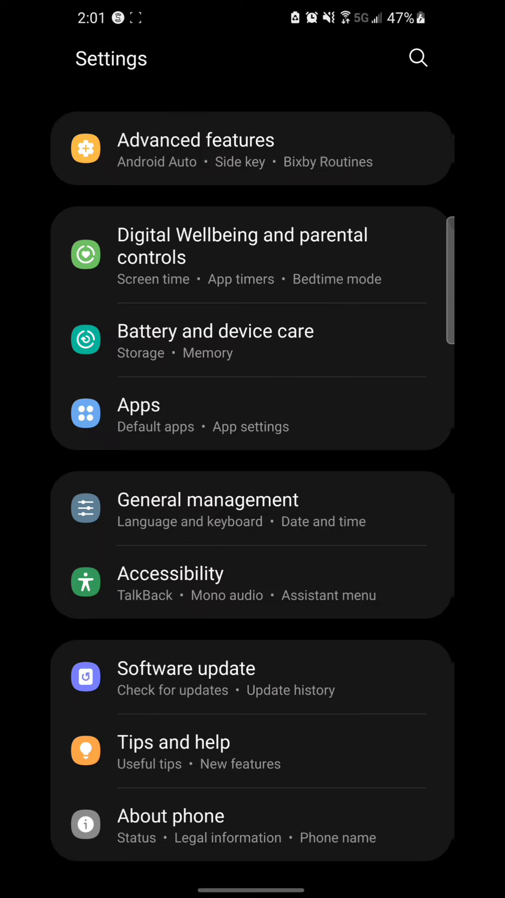
{"action": "left_click", "coordinate": [186, 667]}
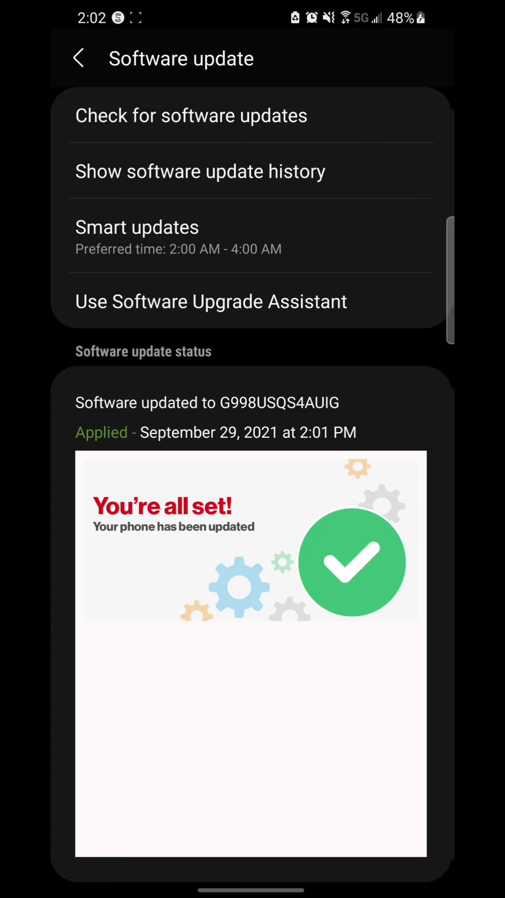
Re-check for updates and dismiss the SM-G998U up-to-date message
{"action": "left_click", "coordinate": [192, 115]}
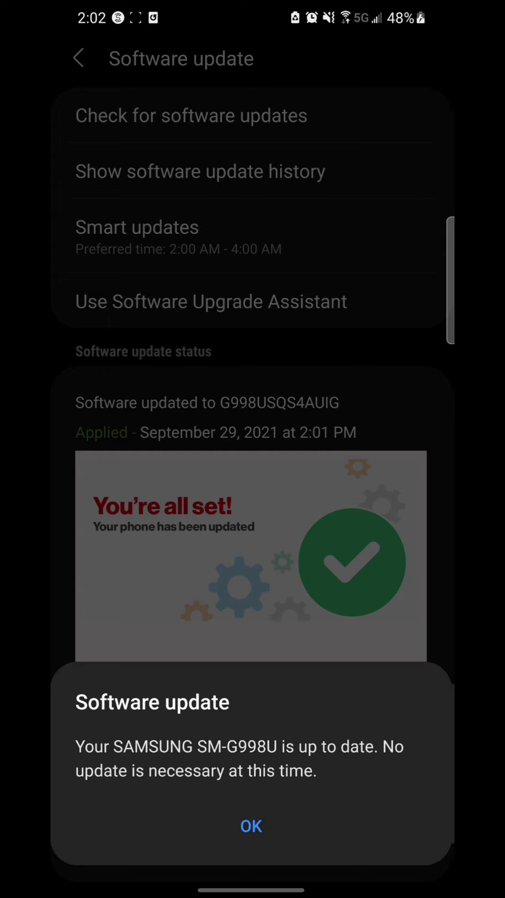
{"action": "left_click", "coordinate": [251, 826]}
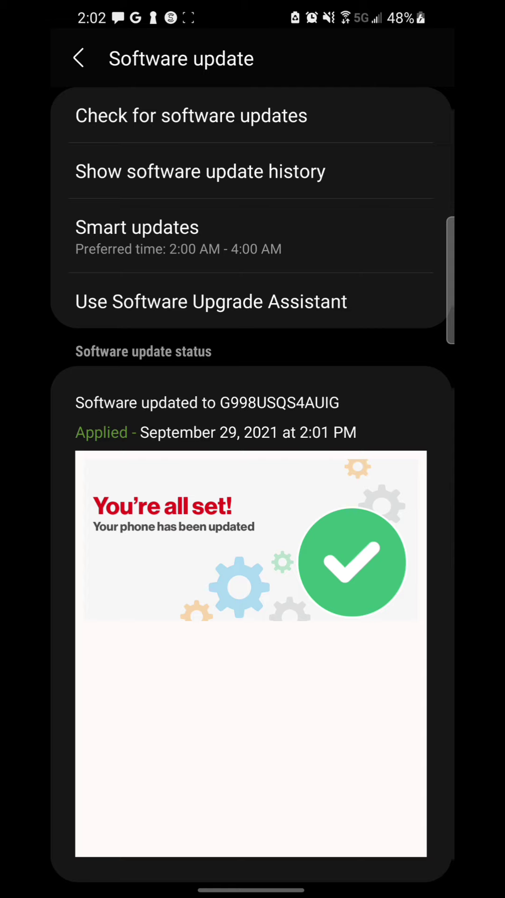
View the update history of both September 29 updates, then return to Settings
{"action": "left_click", "coordinate": [200, 170]}
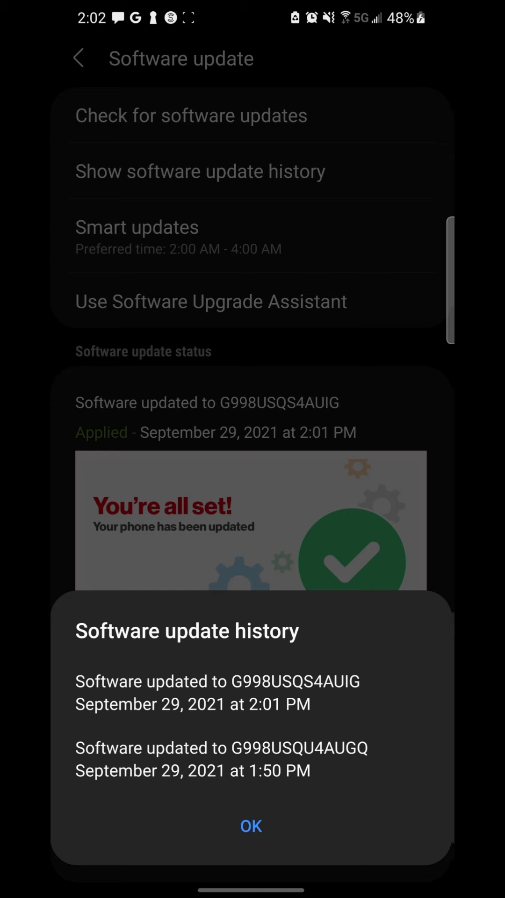
{"action": "left_click", "coordinate": [251, 825]}
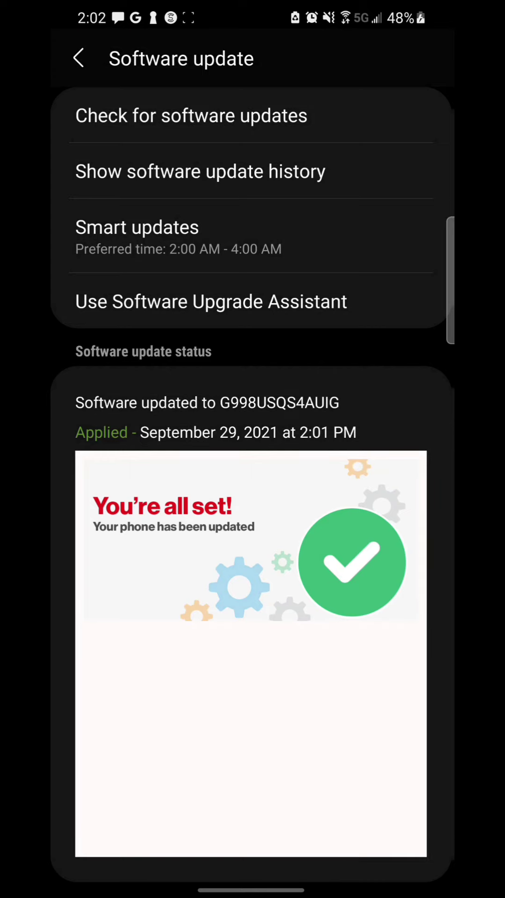
{"action": "left_click", "coordinate": [79, 57]}
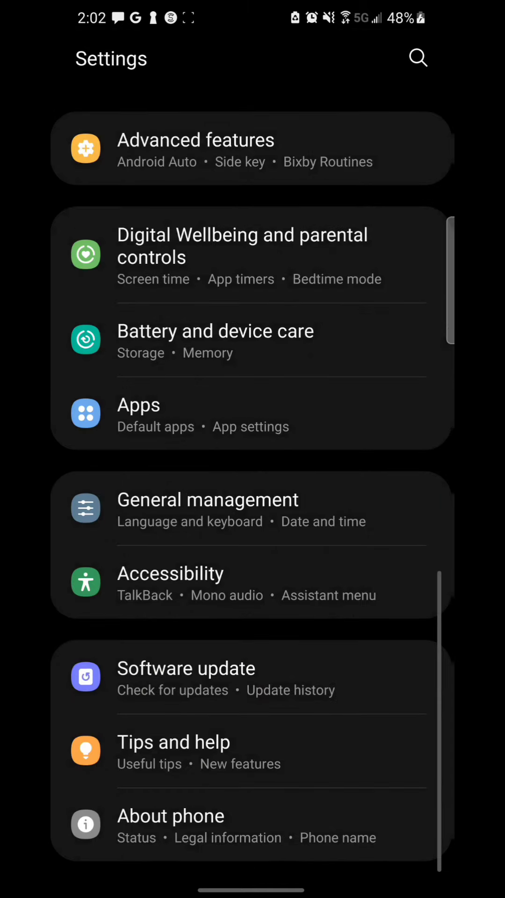